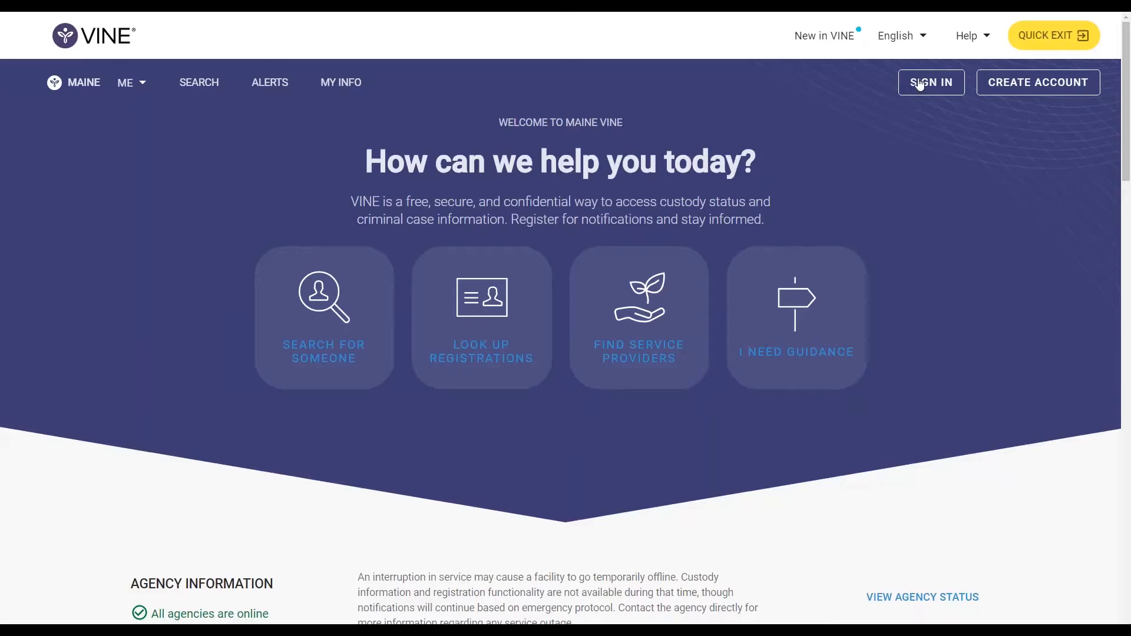
- Bring up the sign-in window from the Maine VINE home page navigation bar
click(929, 82)
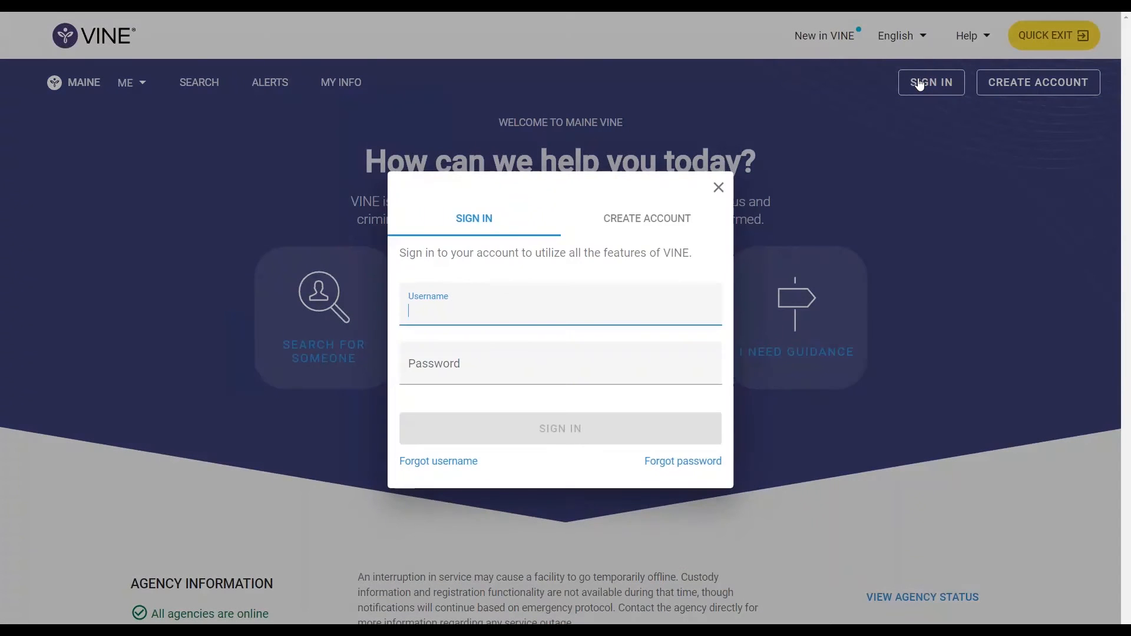
mouse_move(651, 456)
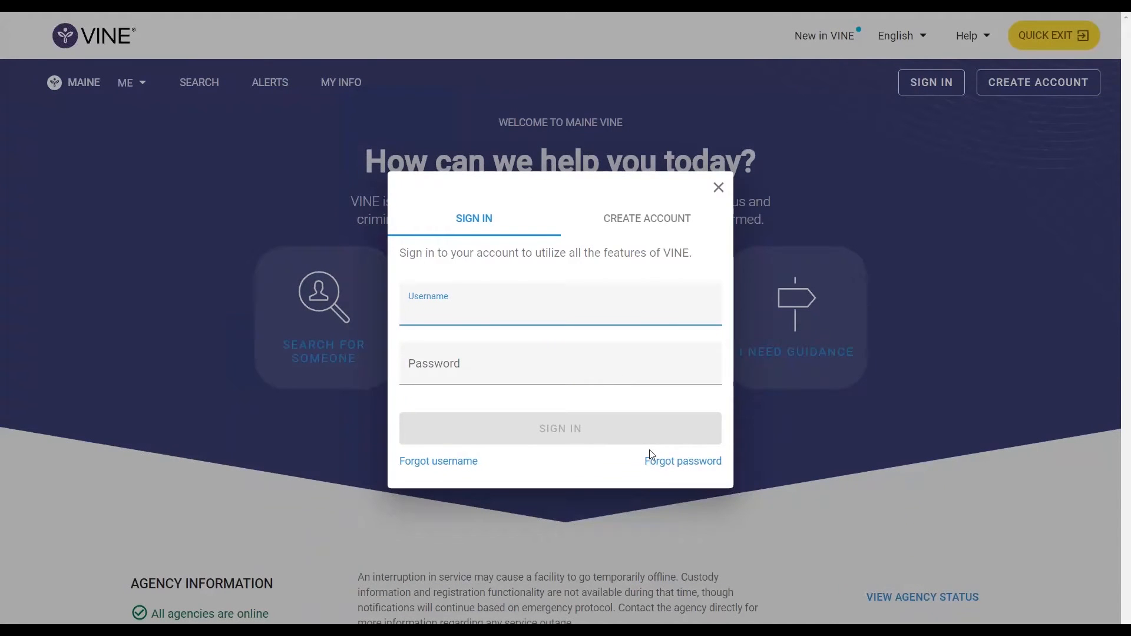
- Start the Forgot password flow and enter vinedemo as the account username
click(682, 460)
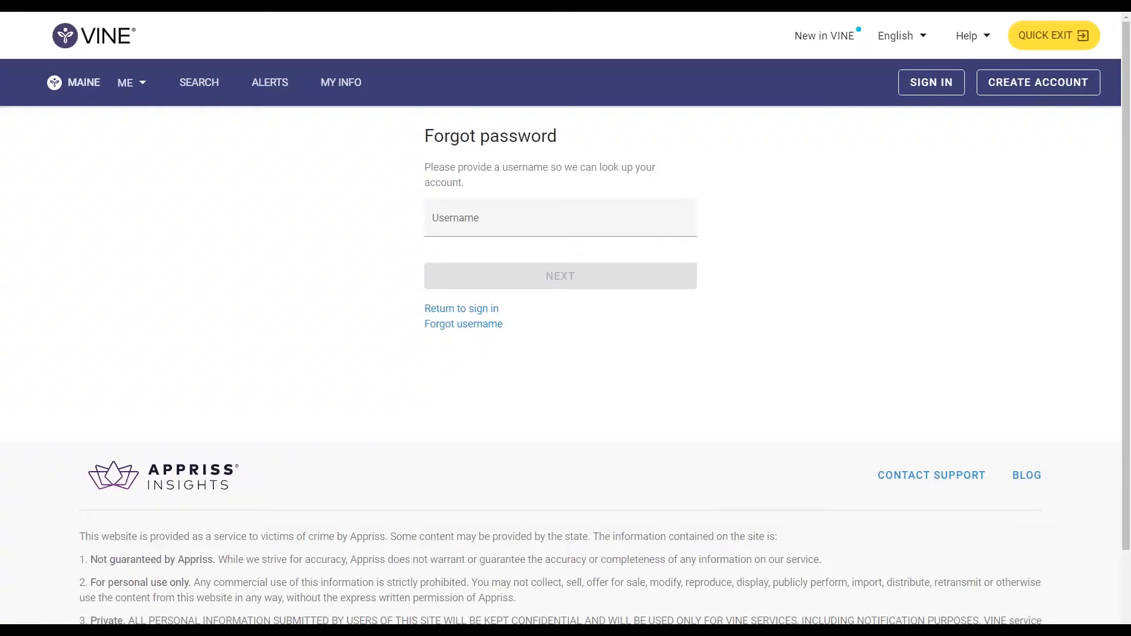
mouse_move(475, 243)
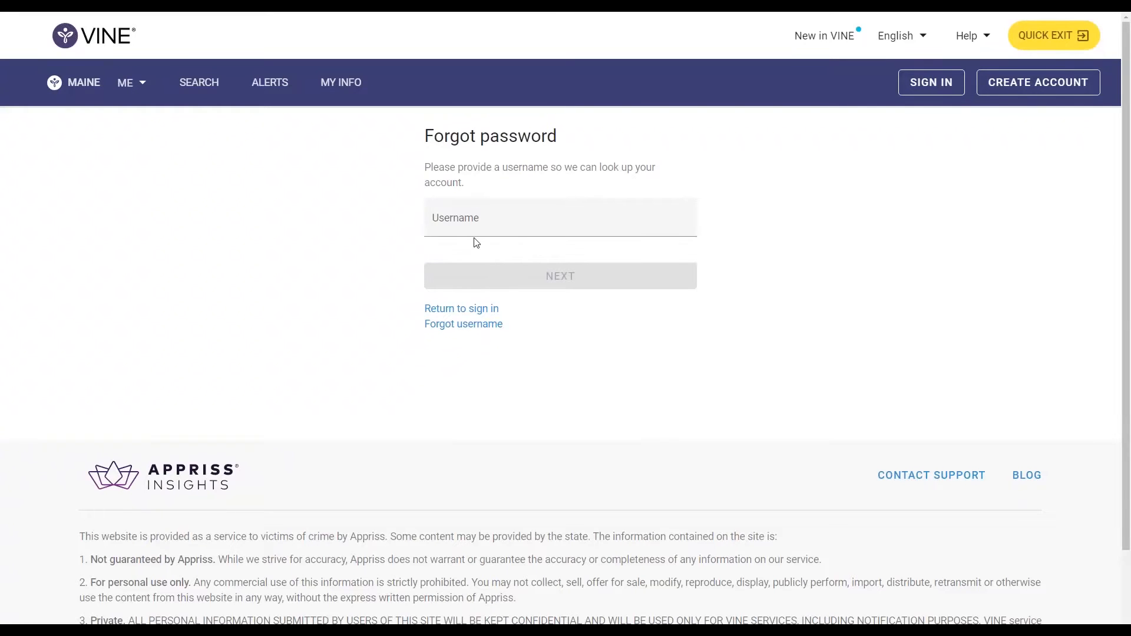
click(560, 217)
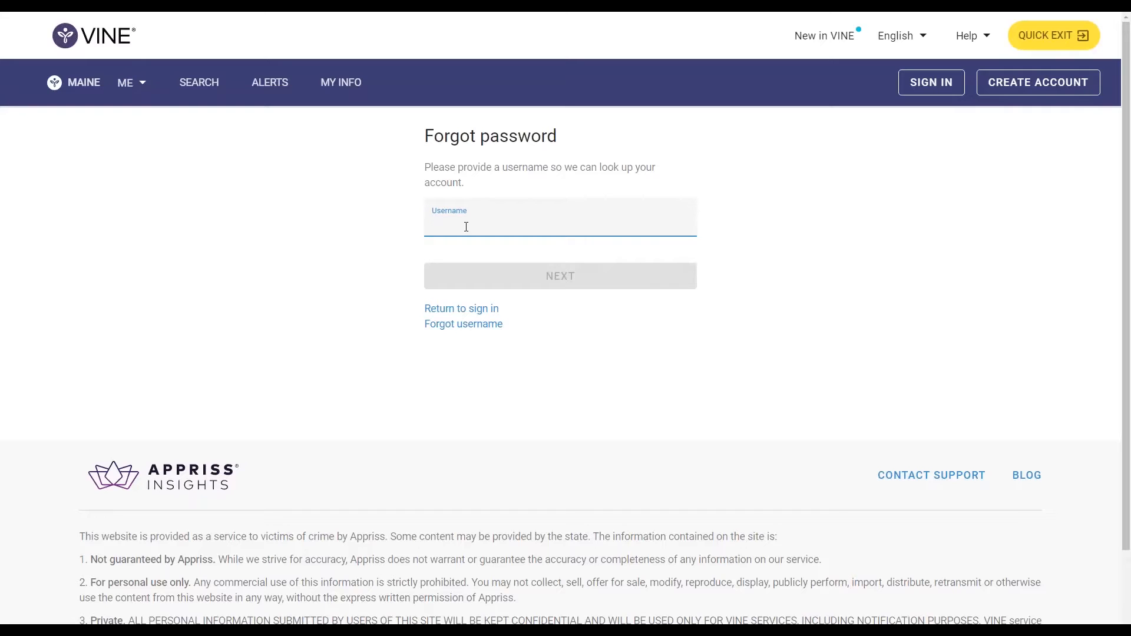
text(vinedemo)
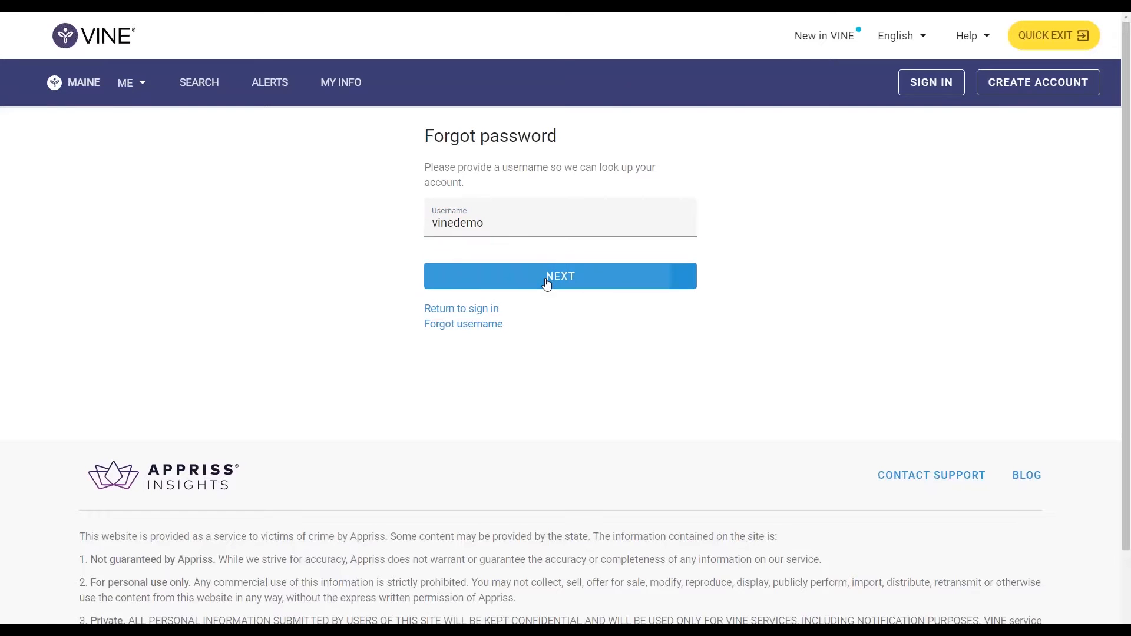
- Look up the account and choose the masked appriss.com email to receive the reset
click(559, 276)
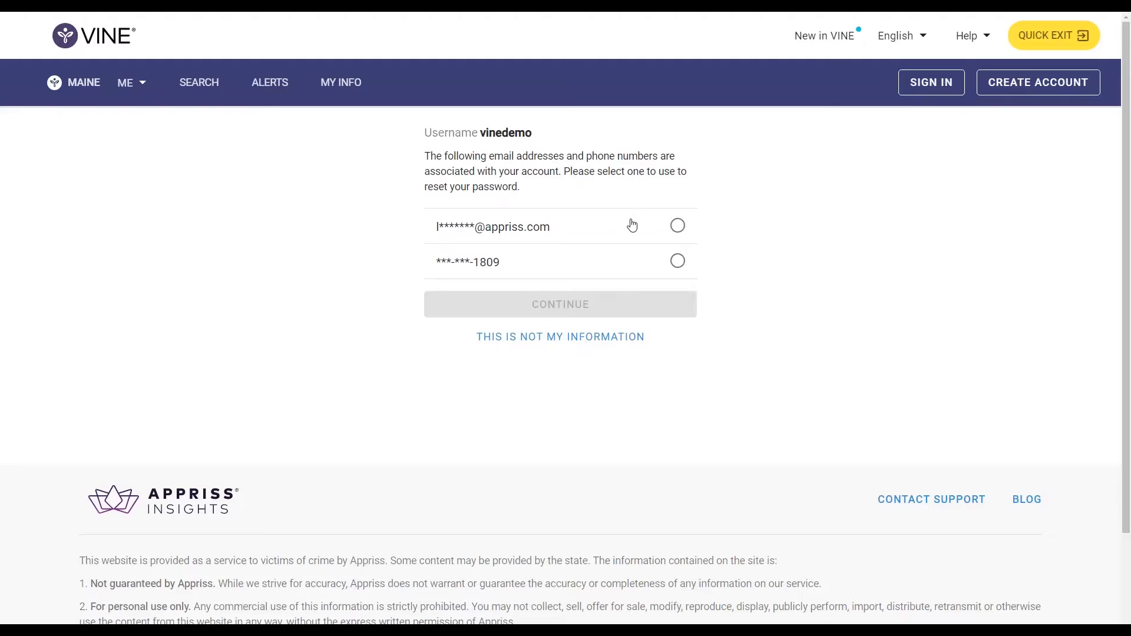
click(677, 226)
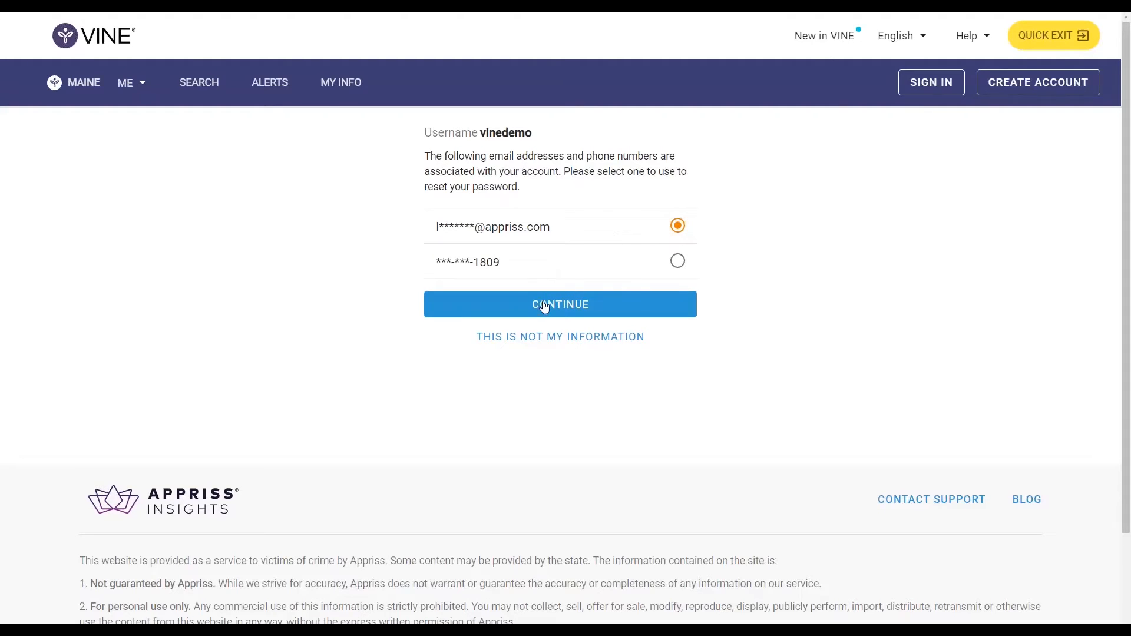
click(560, 304)
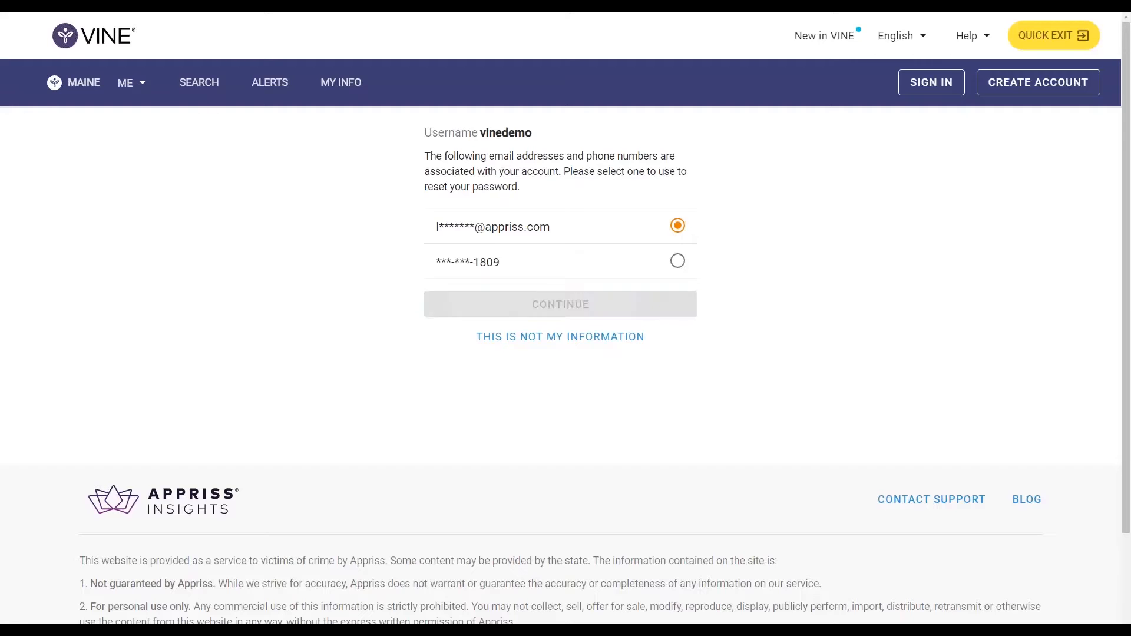
- Confirm sending the reset link and reach the new VINELink password page
click(558, 303)
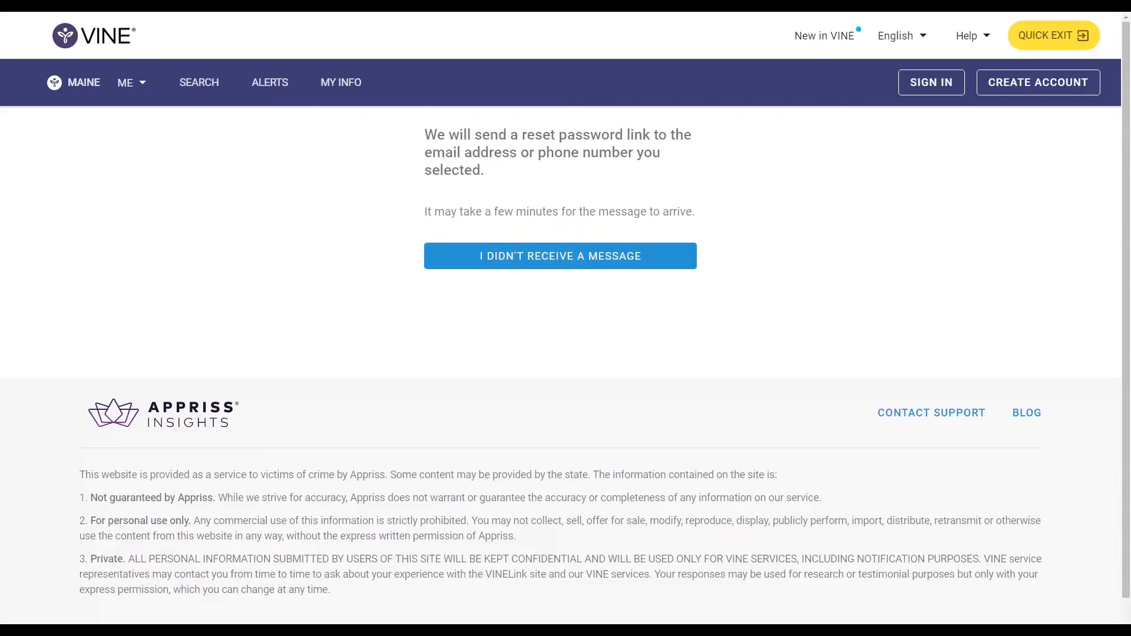
mouse_move(562, 295)
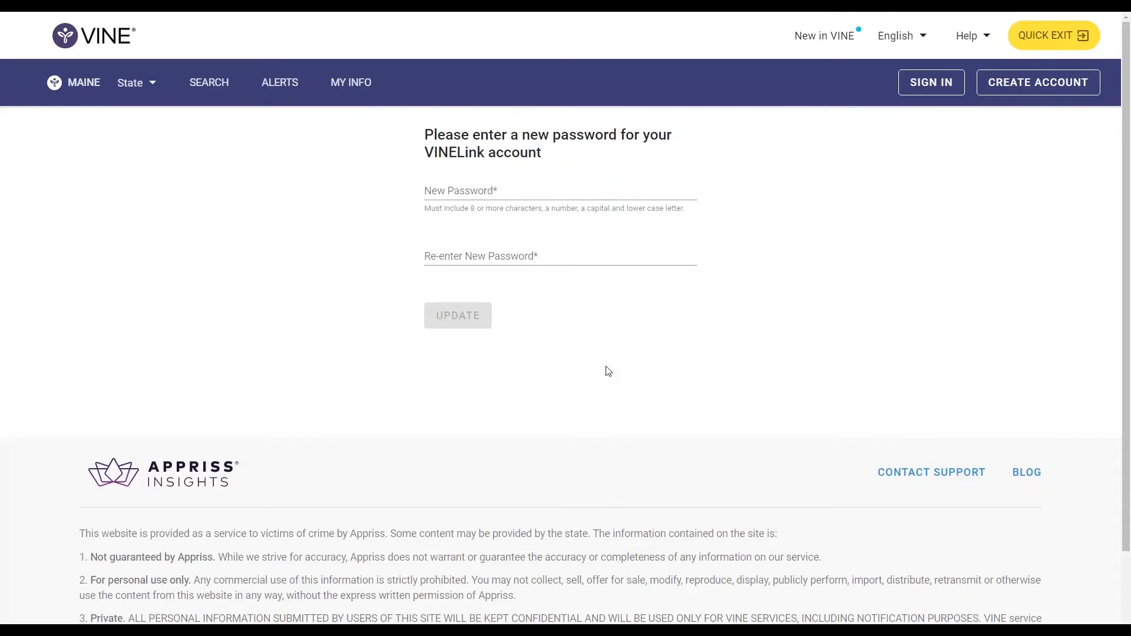
- Enter the new password and its matching confirmation for the VINELink account
click(548, 190)
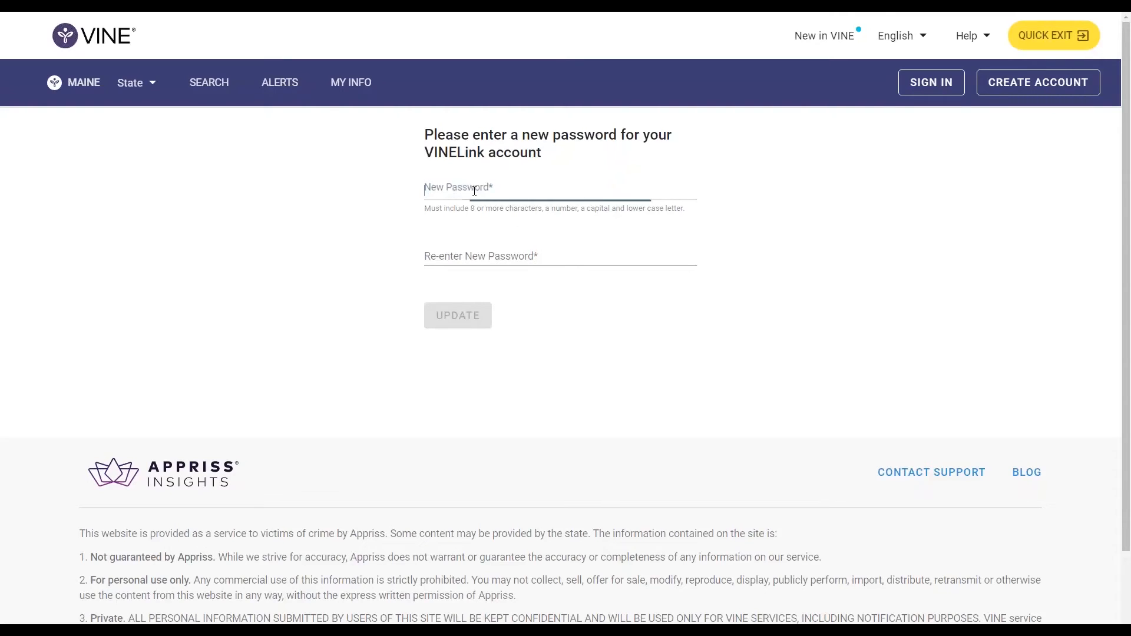
text(•)
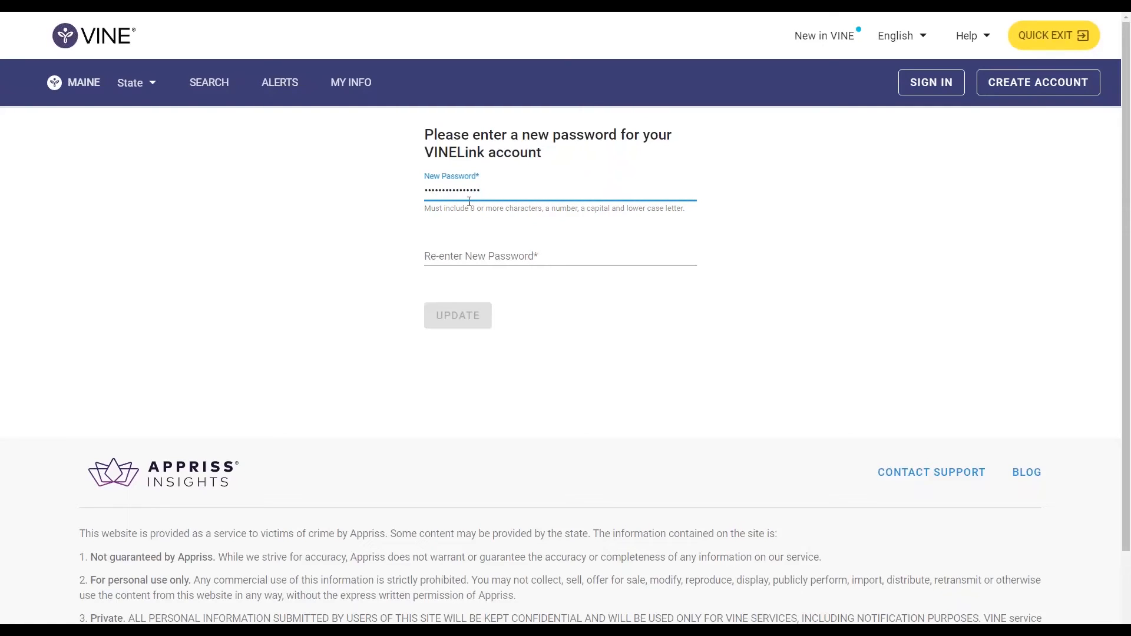
click(561, 255)
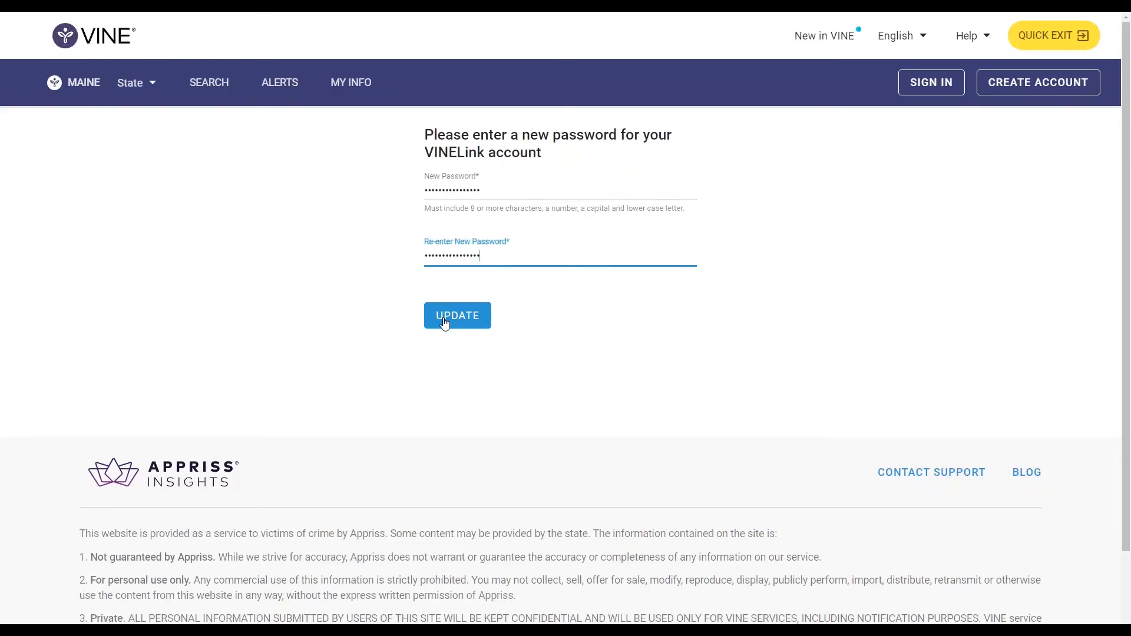
- Update the password and dismiss the Successful Update notice, leaving the sign-in window open
click(458, 316)
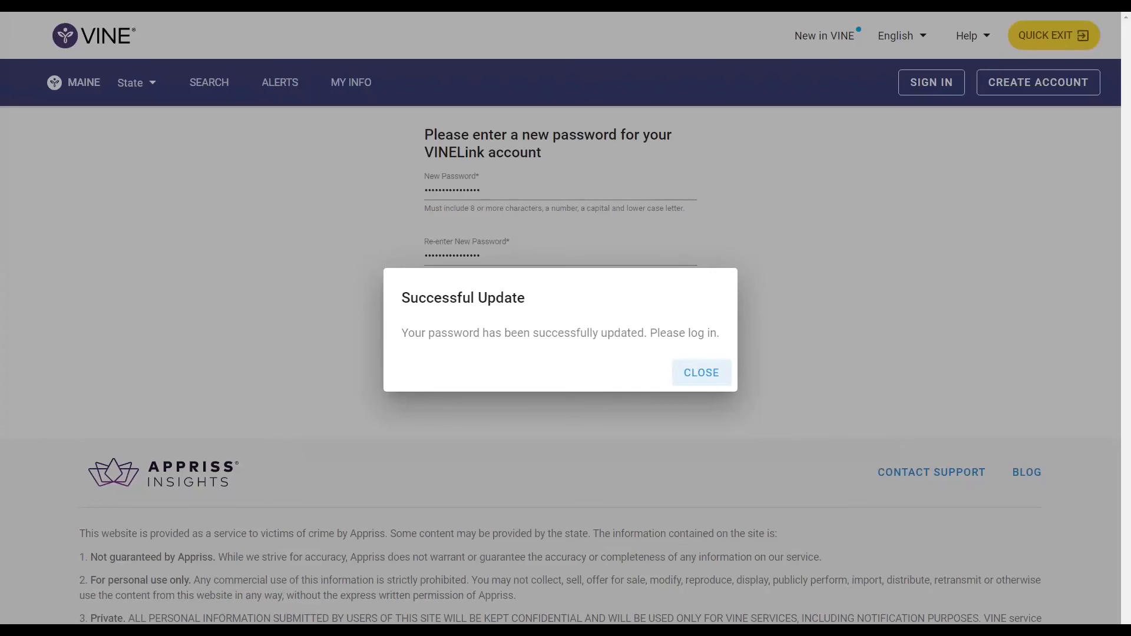
mouse_move(699, 372)
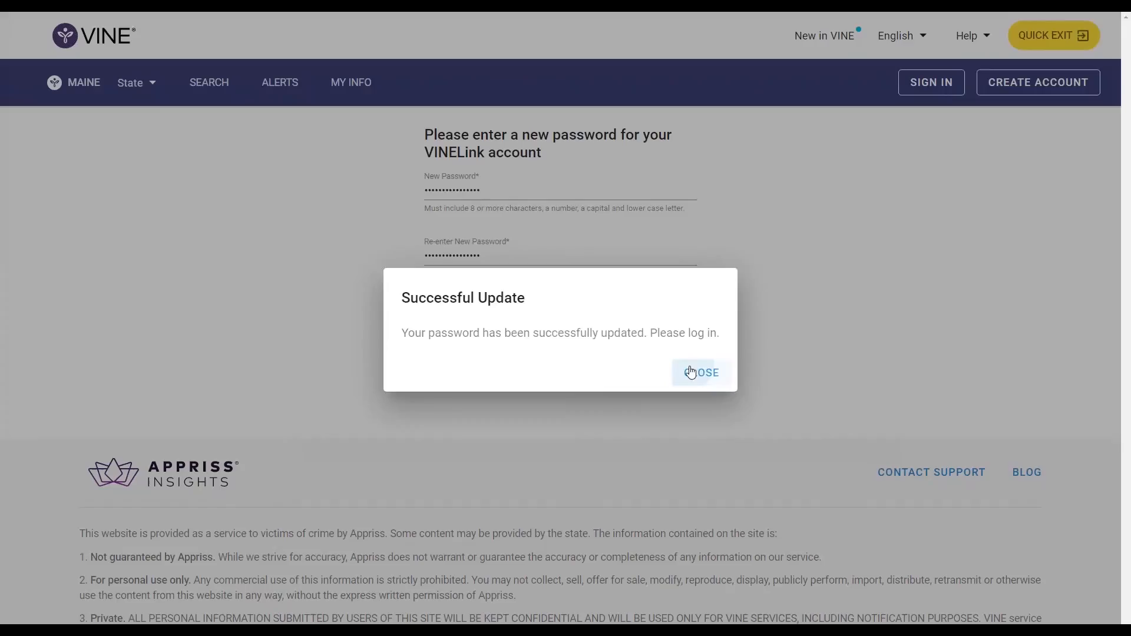
click(700, 373)
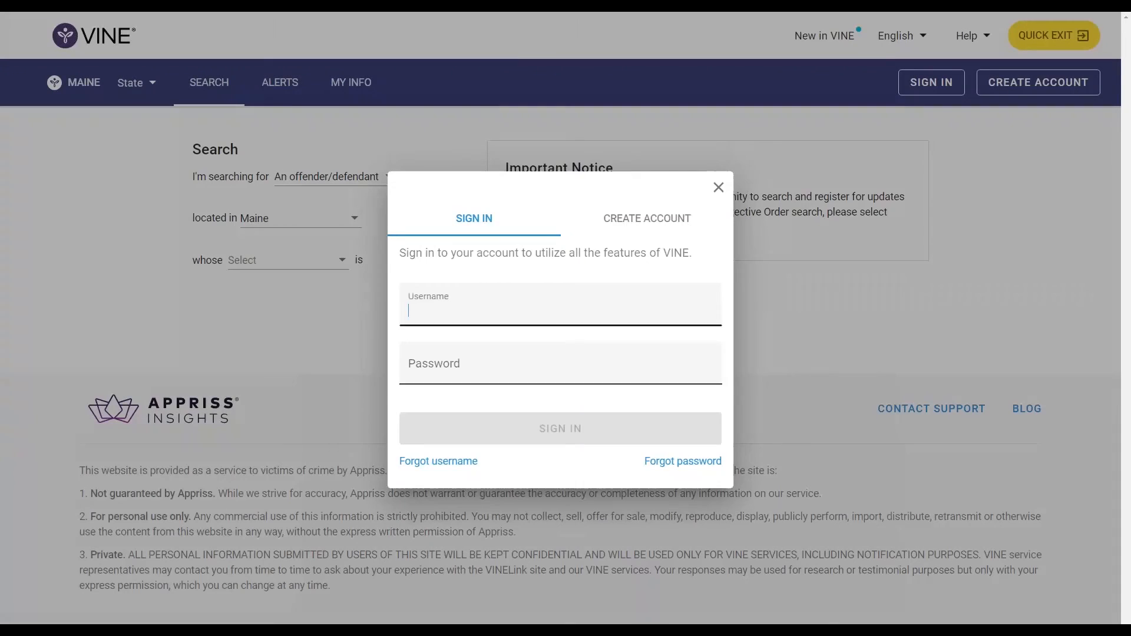